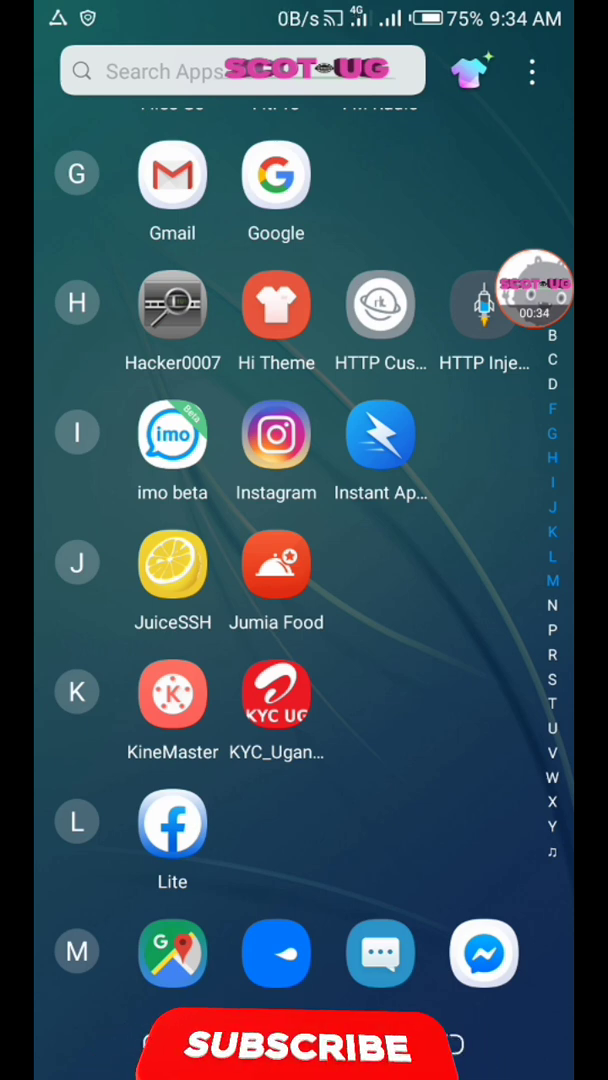
# Scroll the Android app drawer back toward the top of the app list
pyautogui.scroll(-3)
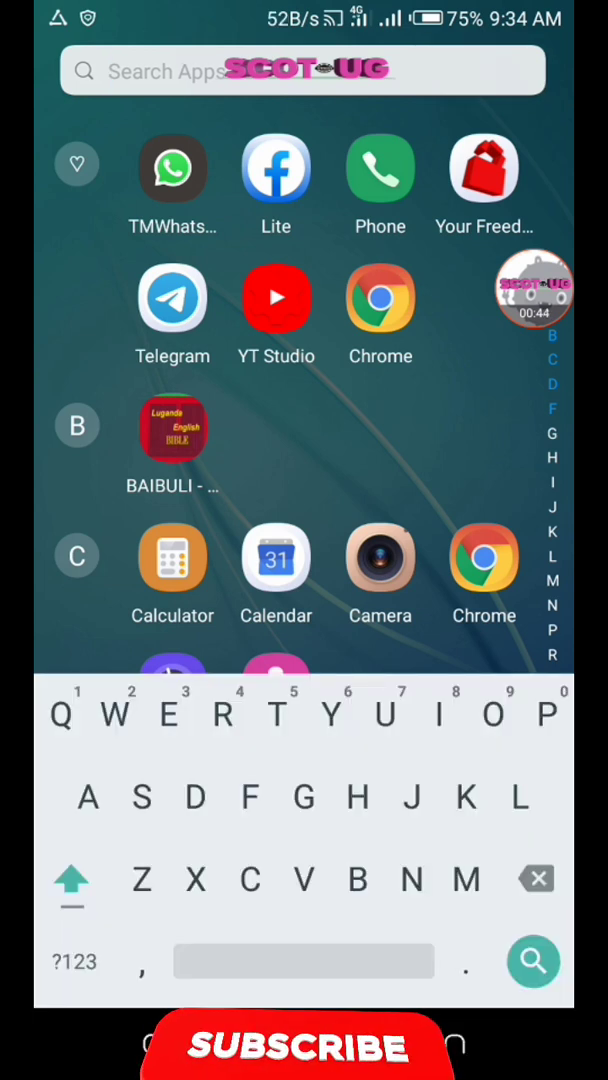
# Search apps for 'J' and launch JuiceSSH from the results
pyautogui.write('J')
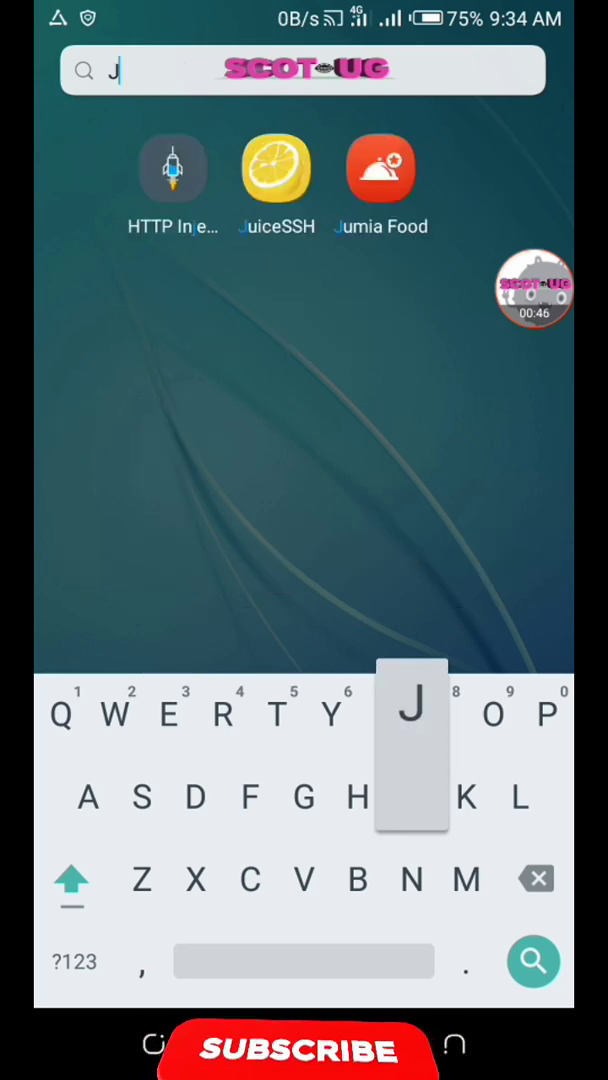
pyautogui.click(277, 170)
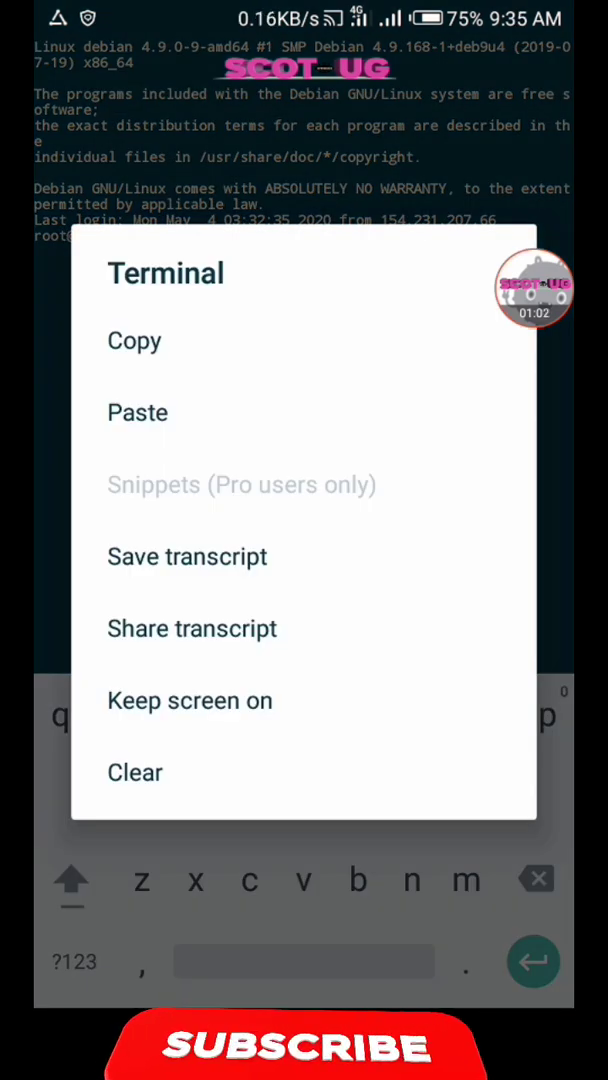
# Paste the copied SSHPlus install command into the Debian terminal session
pyautogui.click(137, 412)
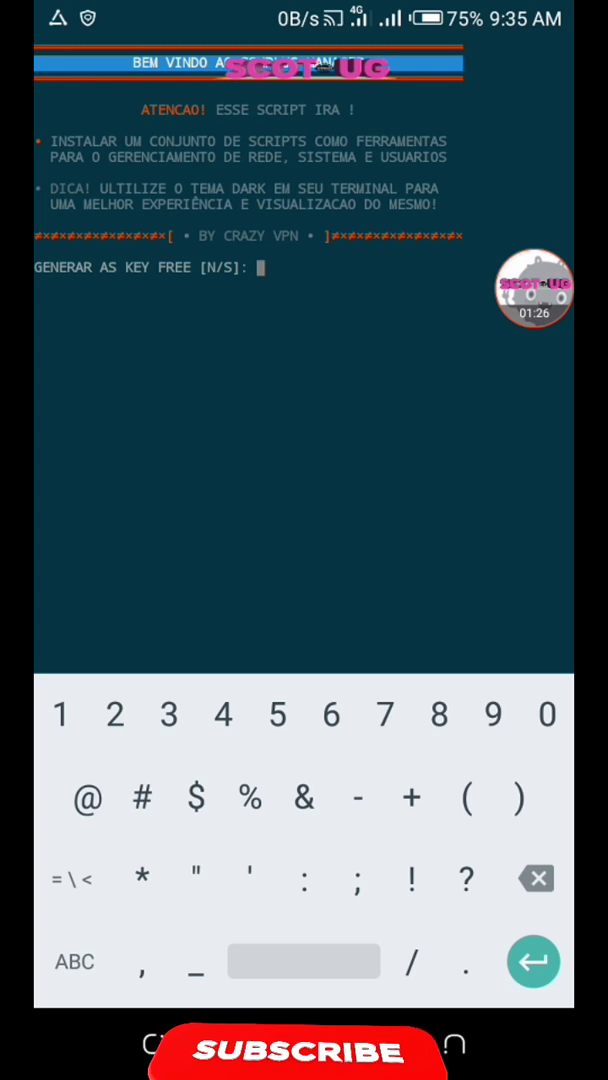
# Answer 's' to the GENERAR AS KEY FREE prompt
pyautogui.write('s')
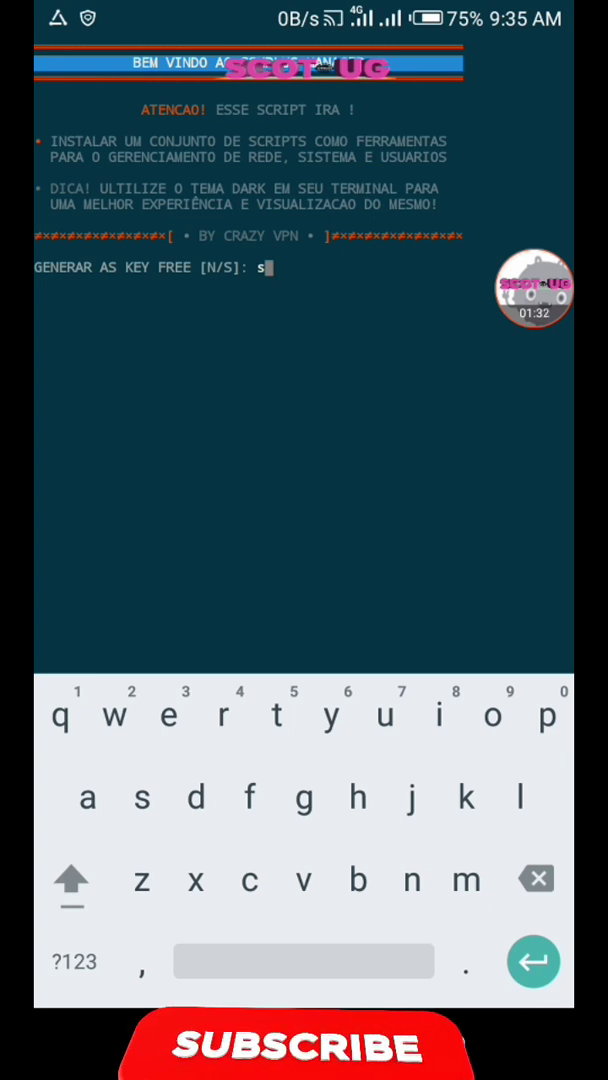
pyautogui.press('enter')
pyautogui.write('1')
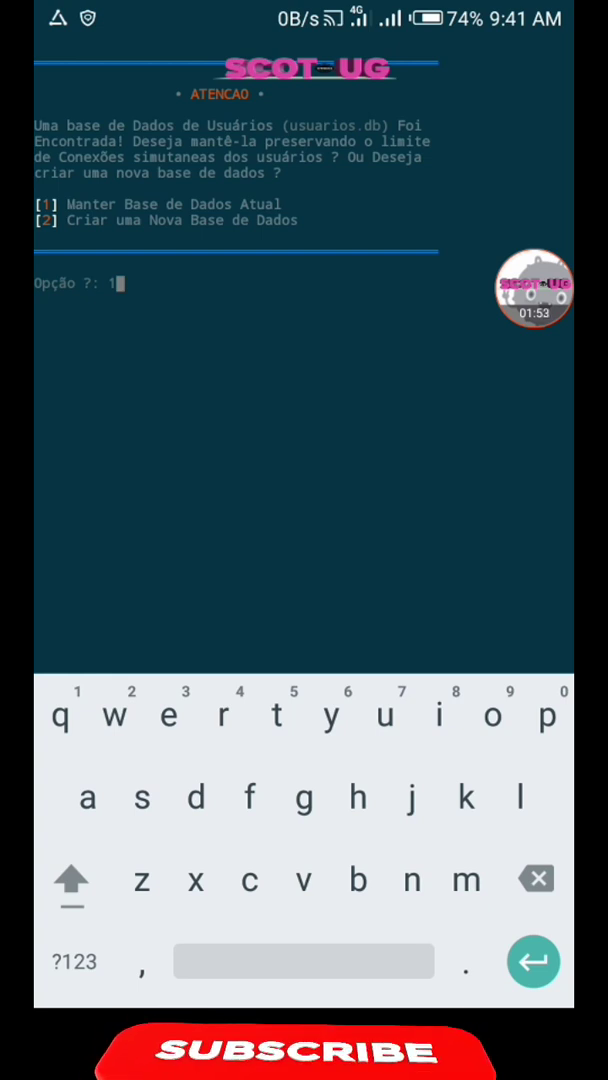
# Enter option 1 to keep the user database, then type 'men' at the root prompt
pyautogui.click(72, 961)
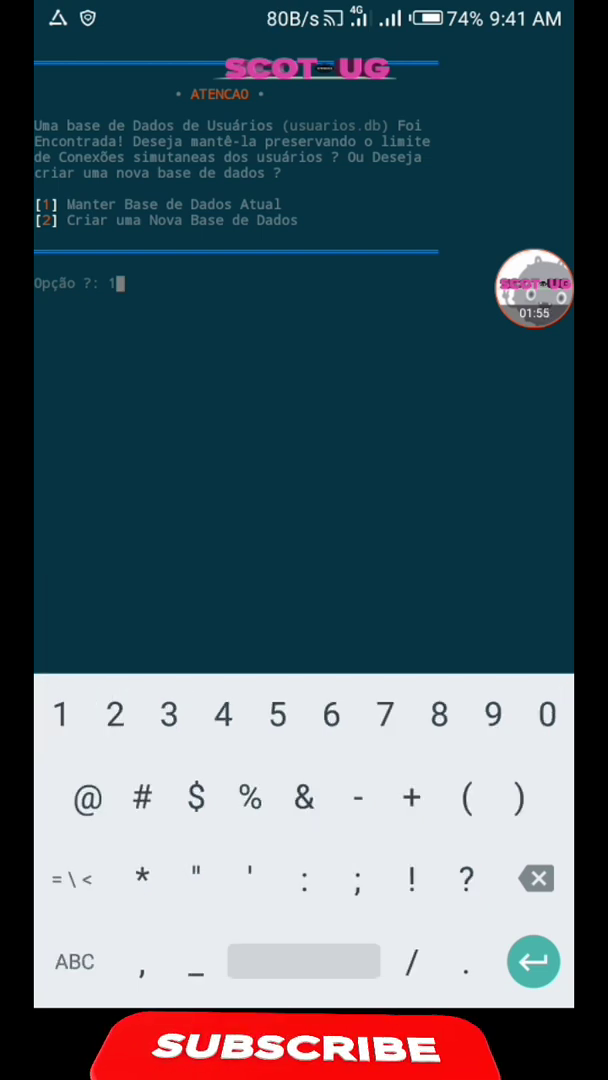
pyautogui.click(59, 714)
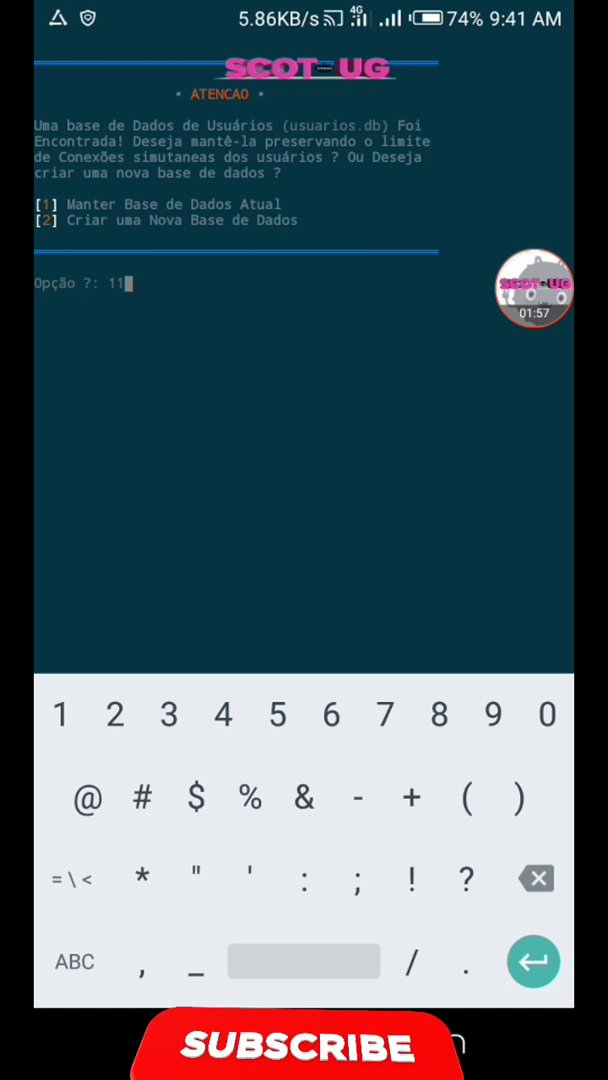
pyautogui.press('enter')
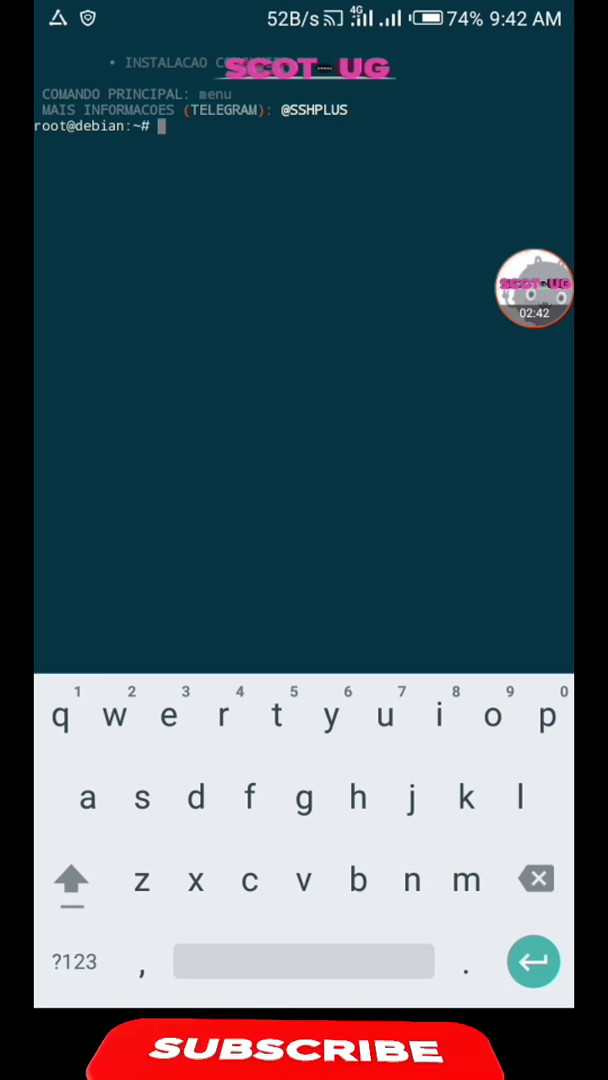
pyautogui.write('men')
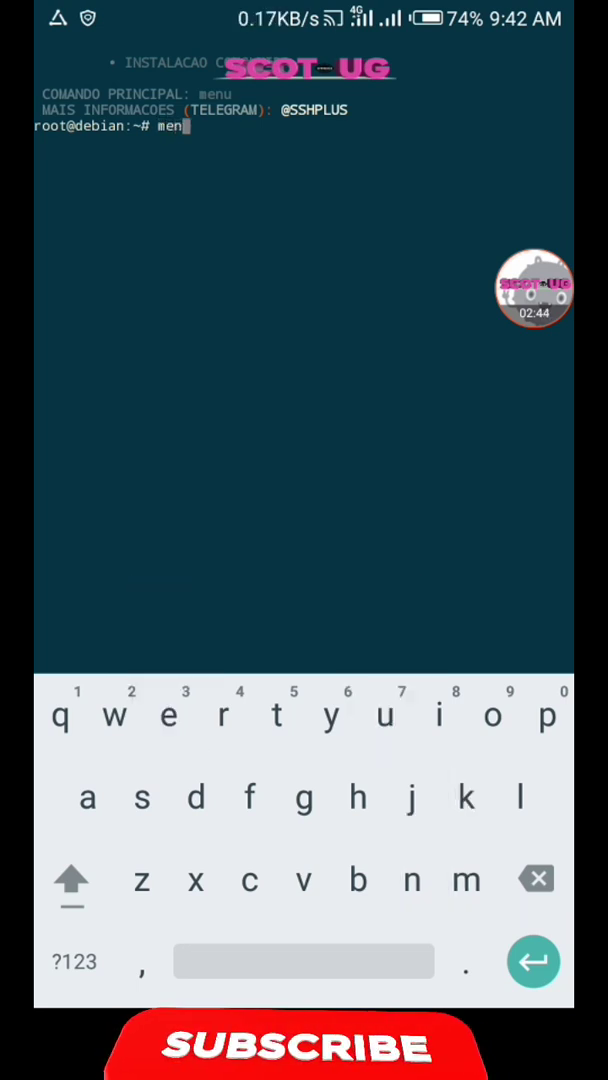